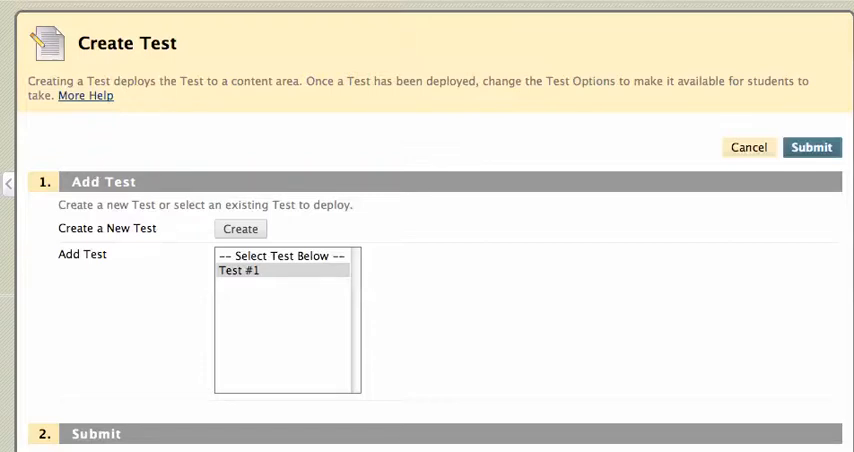
{"action": "mouse_move", "coordinate": [114, 78]}
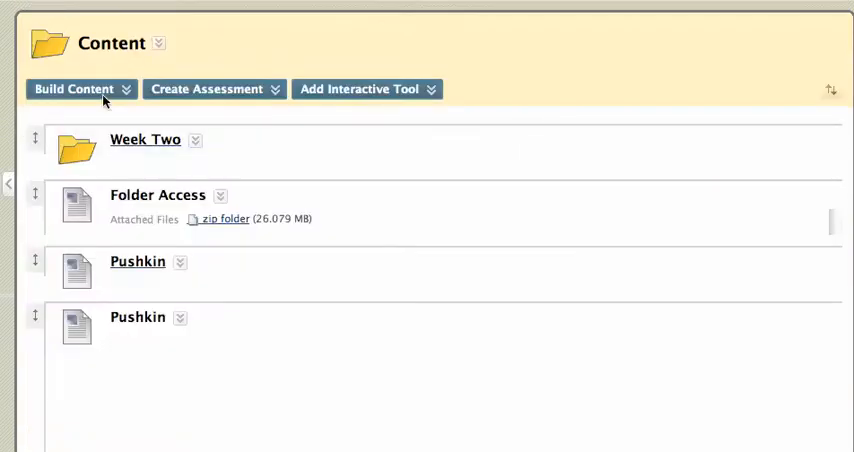
Choose Test from the Create Assessment menu to reach the Create Test page
{"action": "left_click", "coordinate": [212, 88]}
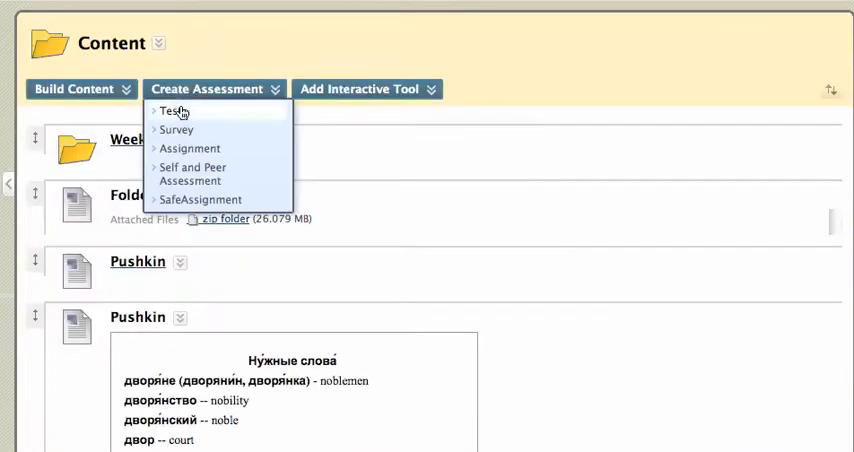
{"action": "mouse_move", "coordinate": [176, 116]}
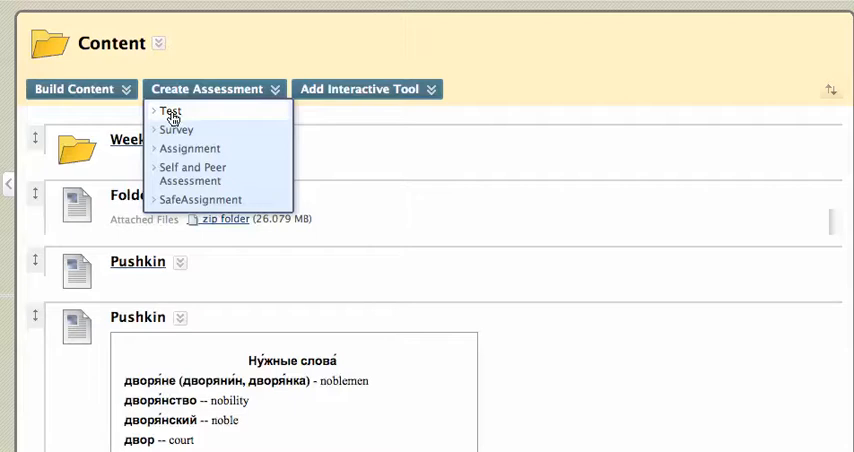
{"action": "left_click", "coordinate": [170, 110]}
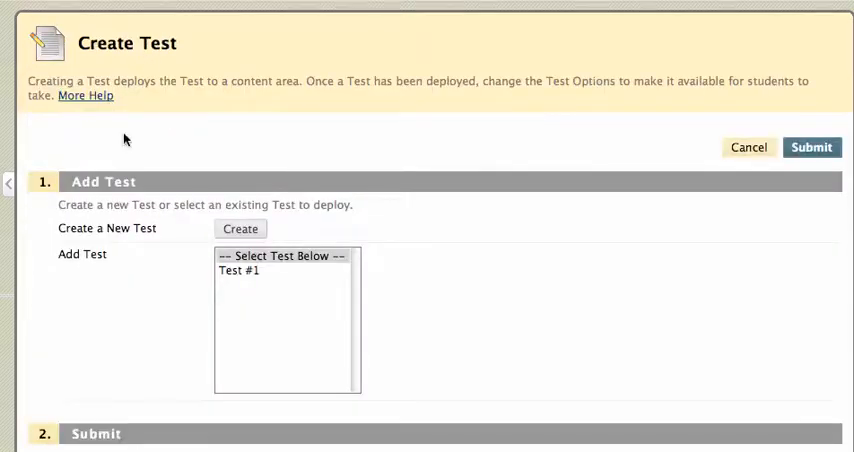
{"action": "mouse_move", "coordinate": [240, 228]}
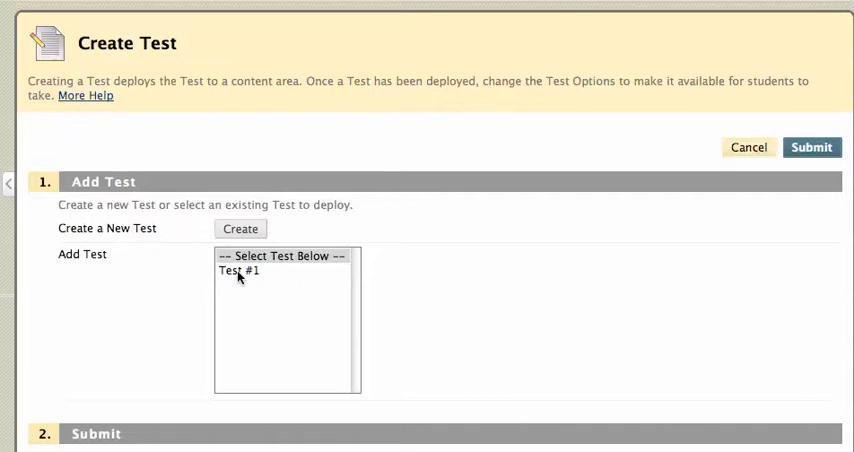
Select Test #1 in the Add Test list and submit to deploy it
{"action": "left_click", "coordinate": [238, 272]}
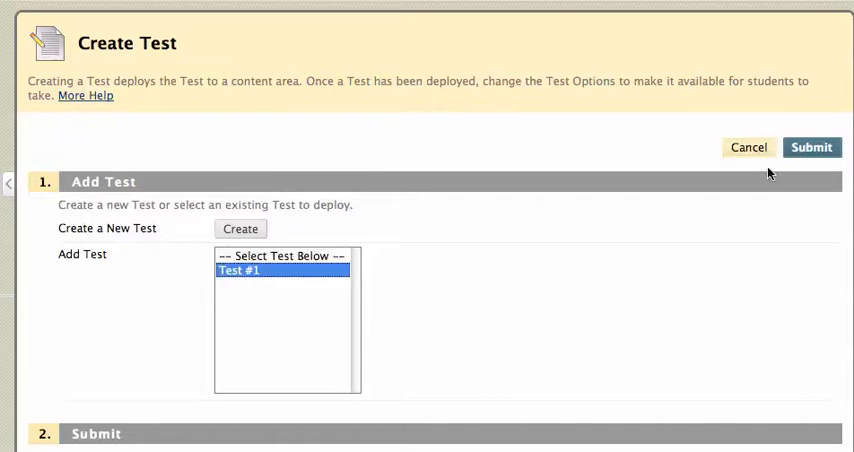
{"action": "mouse_move", "coordinate": [808, 148]}
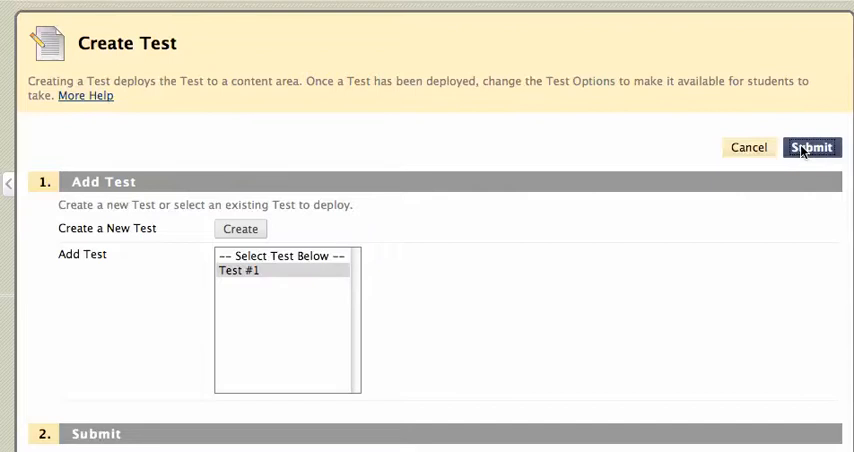
{"action": "left_click", "coordinate": [812, 148]}
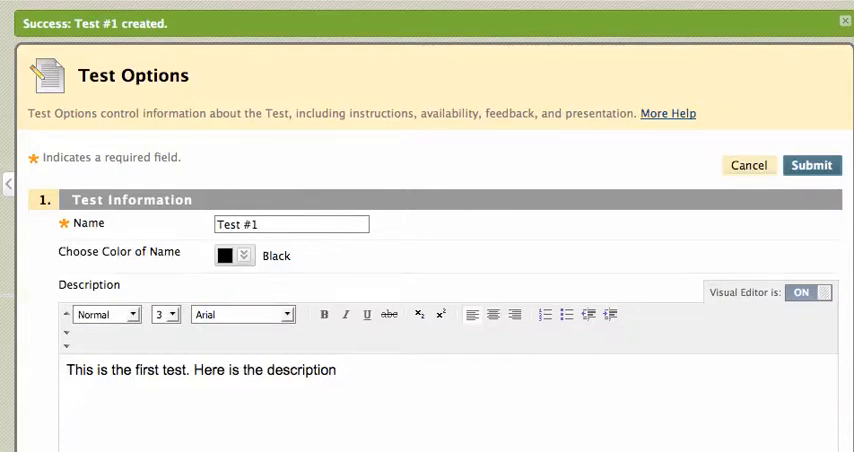
{"action": "scroll", "scroll_direction": "down", "scroll_amount": 3}
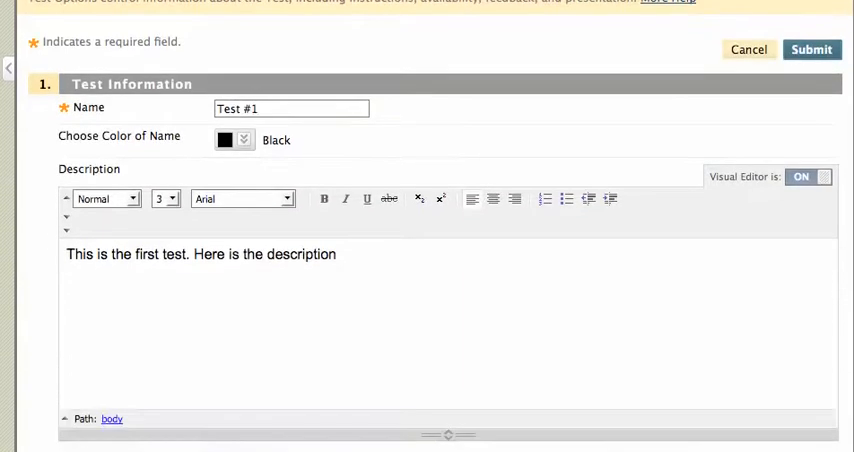
{"action": "scroll", "scroll_direction": "down", "scroll_amount": 3}
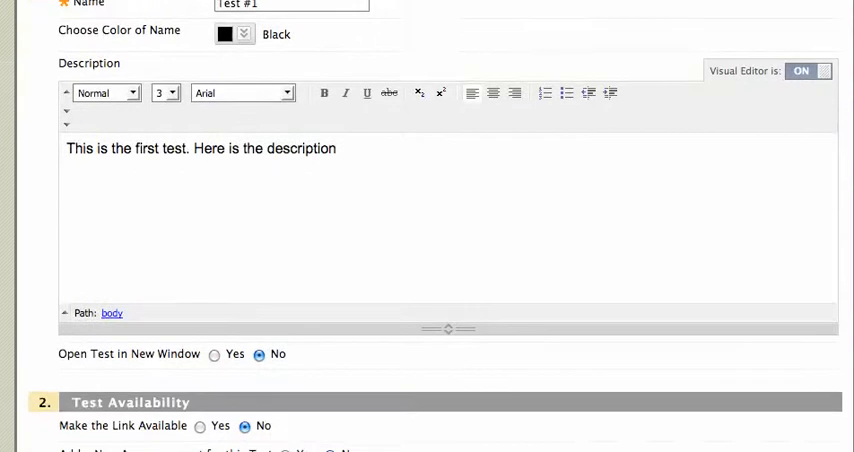
{"action": "scroll", "scroll_direction": "down", "scroll_amount": 3}
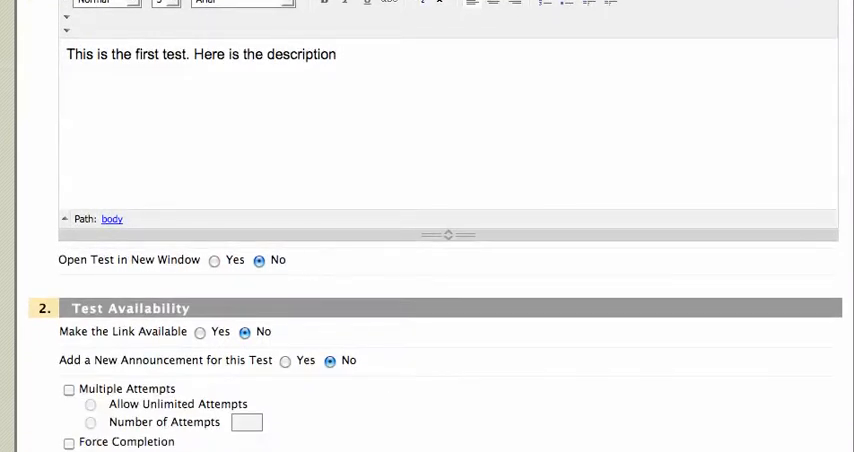
{"action": "scroll", "scroll_direction": "down", "scroll_amount": 3}
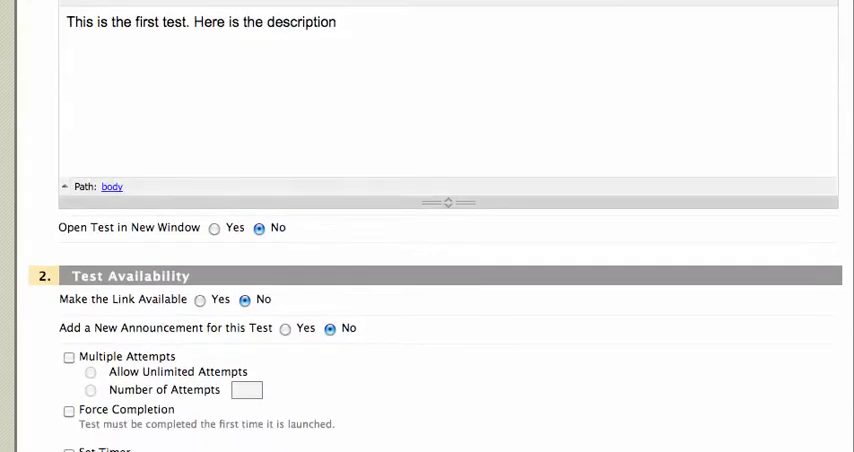
{"action": "scroll", "scroll_direction": "down", "scroll_amount": 3}
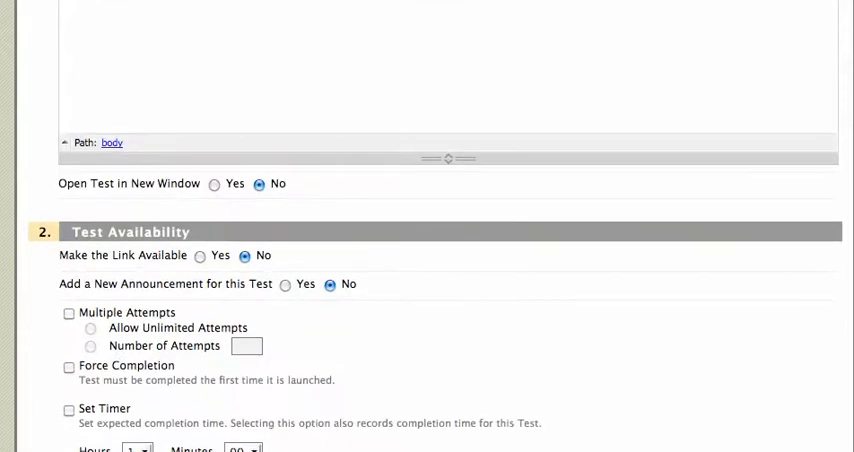
{"action": "scroll", "scroll_direction": "down", "scroll_amount": 3}
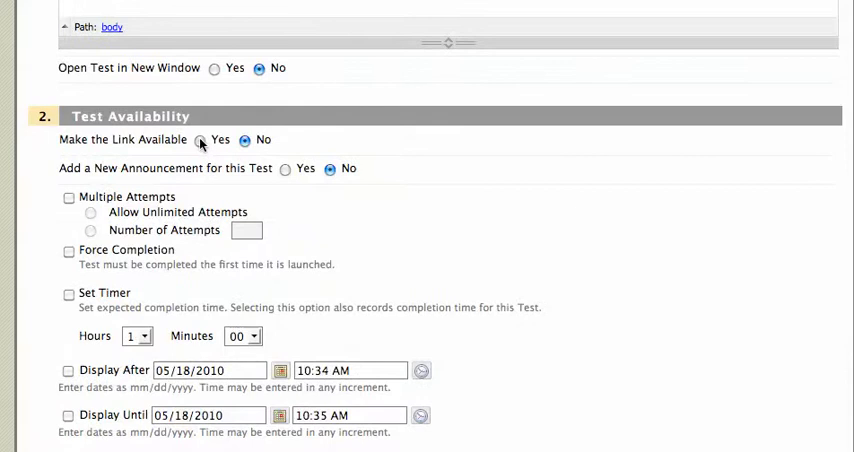
Set Make the Link Available and Add a New Announcement to Yes
{"action": "left_click", "coordinate": [200, 140]}
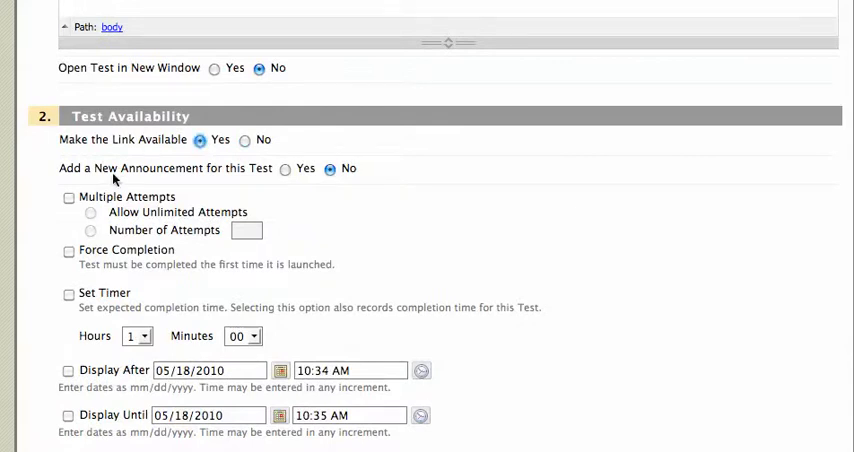
{"action": "mouse_move", "coordinate": [212, 172]}
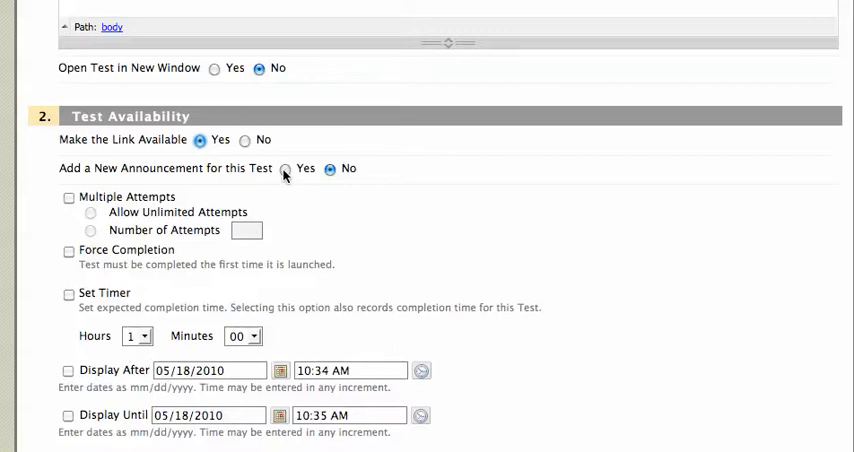
{"action": "left_click", "coordinate": [288, 168]}
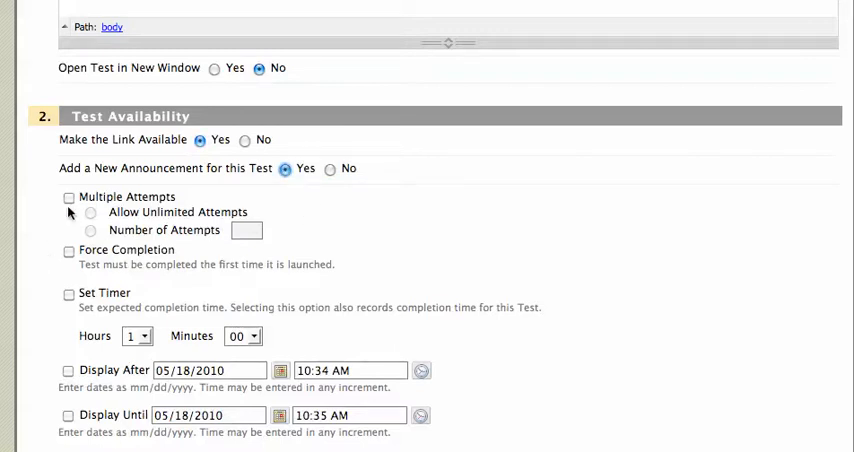
{"action": "mouse_move", "coordinate": [120, 208]}
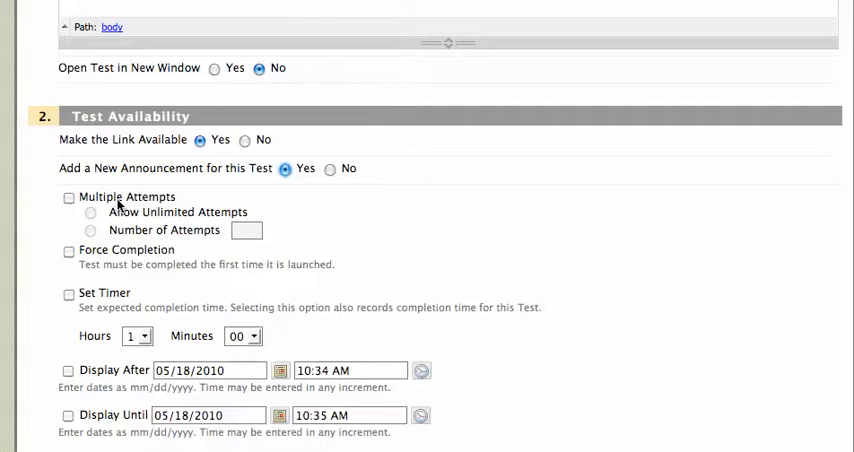
{"action": "mouse_move", "coordinate": [192, 230]}
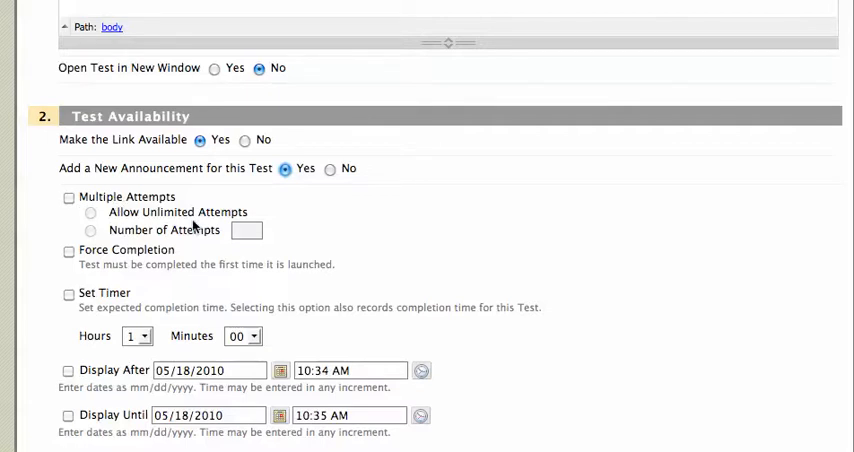
{"action": "mouse_move", "coordinate": [212, 234]}
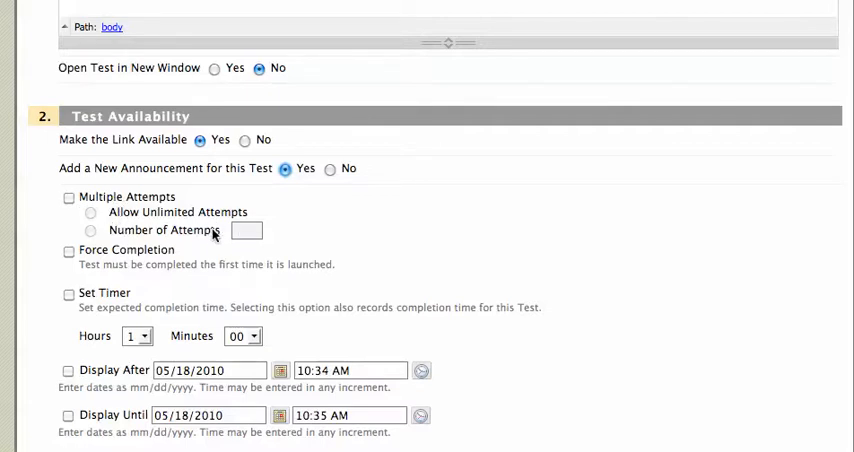
{"action": "mouse_move", "coordinate": [138, 256]}
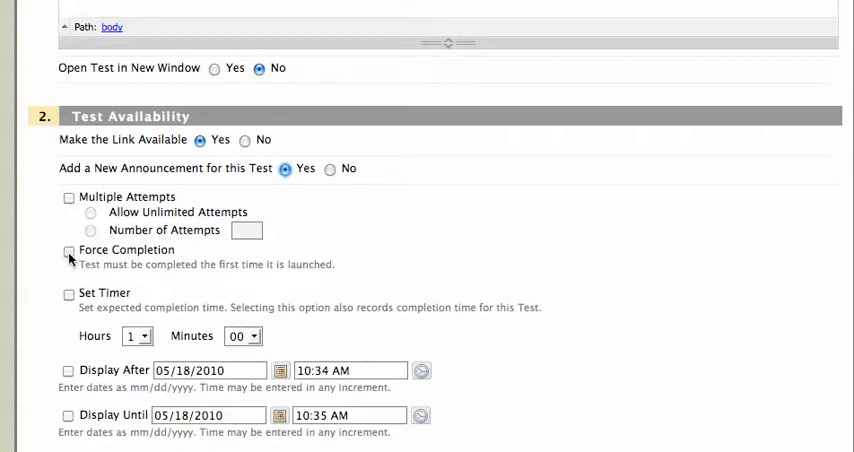
Enable Force Completion and a timer of 0 hours 30 minutes
{"action": "left_click", "coordinate": [68, 252]}
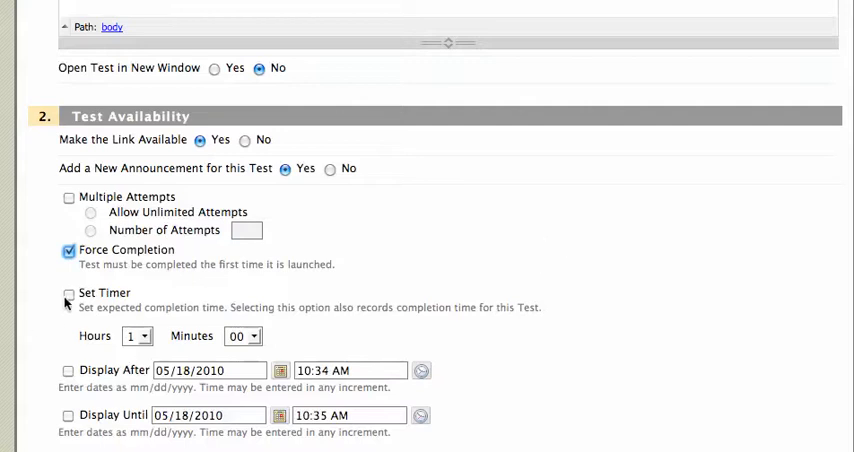
{"action": "left_click", "coordinate": [68, 292]}
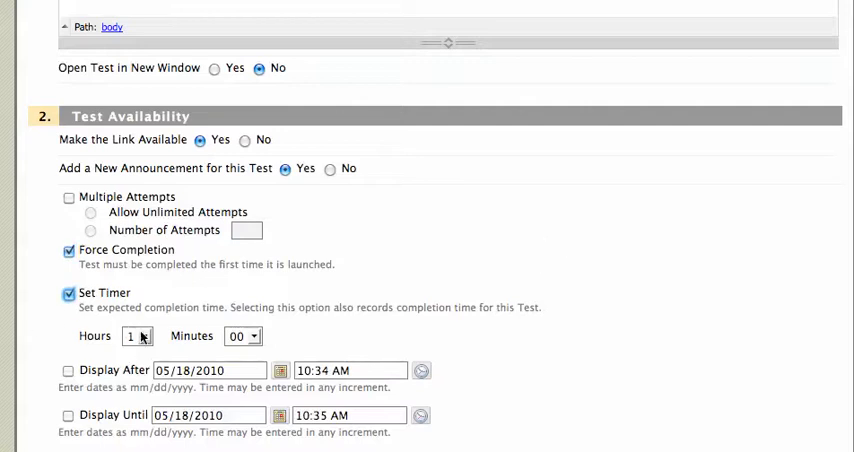
{"action": "left_click", "coordinate": [140, 336]}
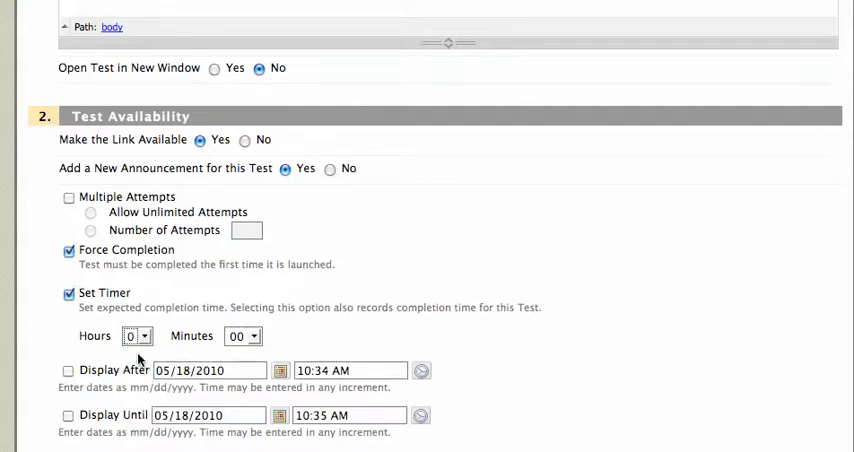
{"action": "left_click", "coordinate": [254, 336]}
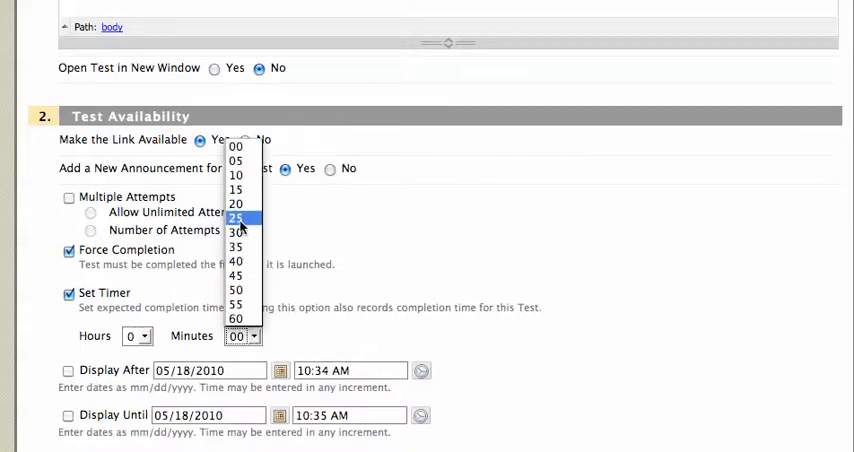
{"action": "left_click", "coordinate": [234, 232]}
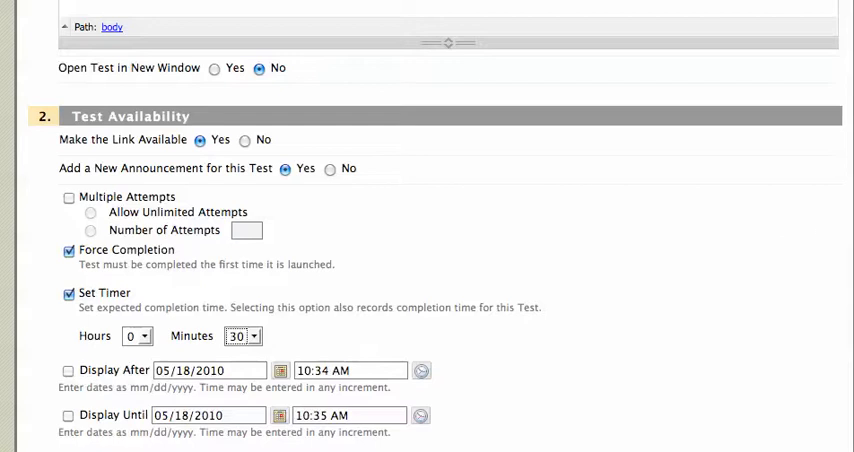
Scroll down through the Self-assessment Options and Test Feedback settings
{"action": "scroll", "scroll_direction": "down", "scroll_amount": 3}
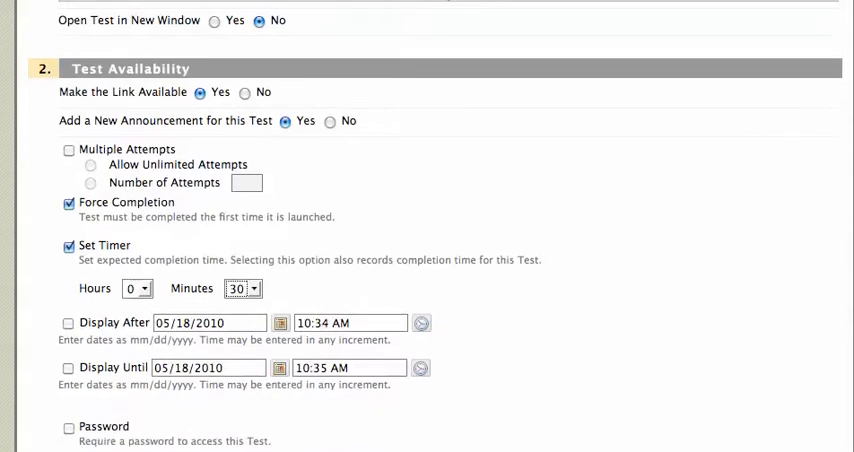
{"action": "scroll", "scroll_direction": "down", "scroll_amount": 3}
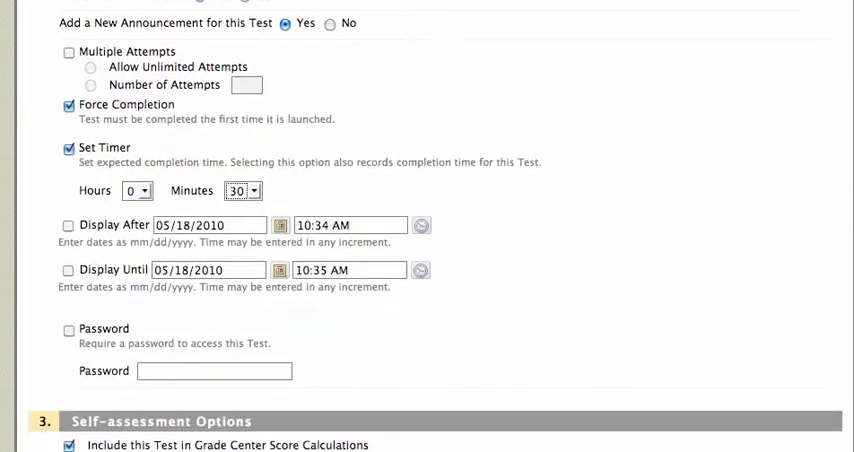
{"action": "scroll", "scroll_direction": "down", "scroll_amount": 3}
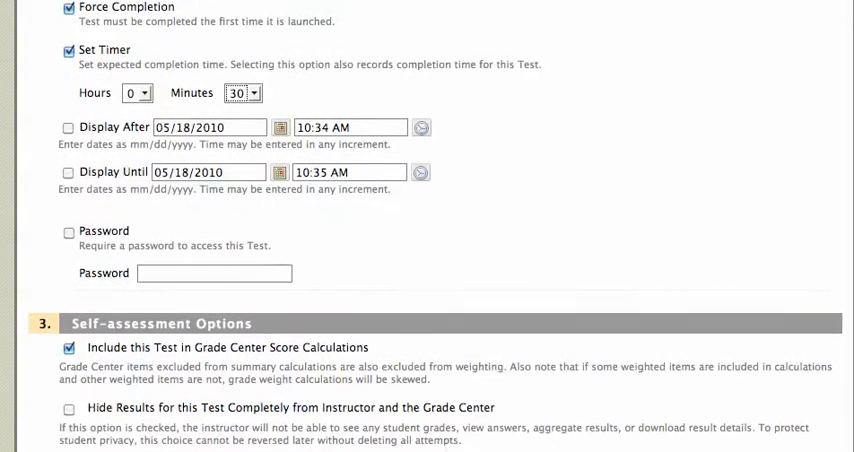
{"action": "scroll", "scroll_direction": "down", "scroll_amount": 3}
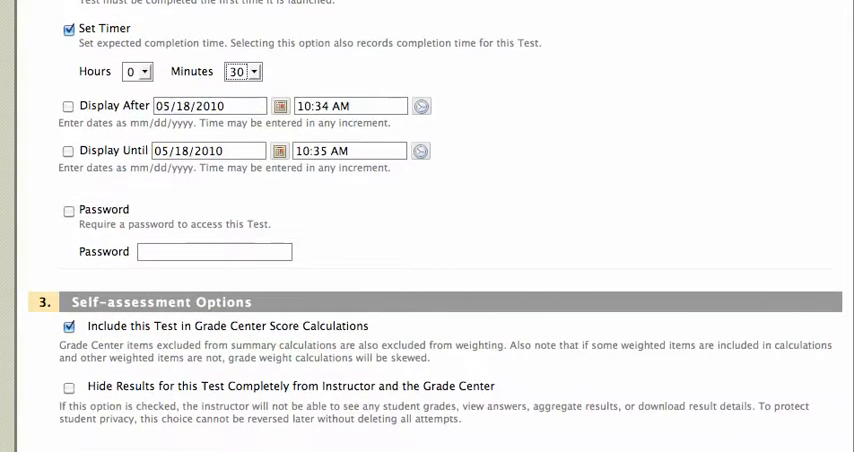
{"action": "scroll", "scroll_direction": "down", "scroll_amount": 3}
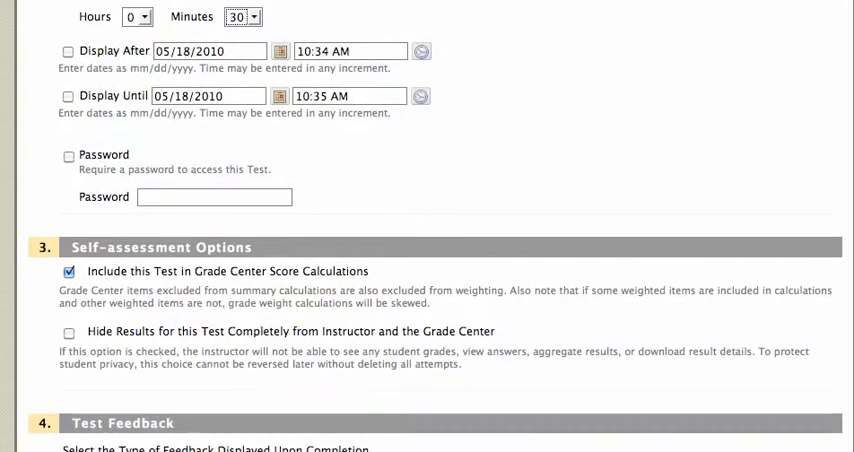
{"action": "scroll", "scroll_direction": "down", "scroll_amount": 3}
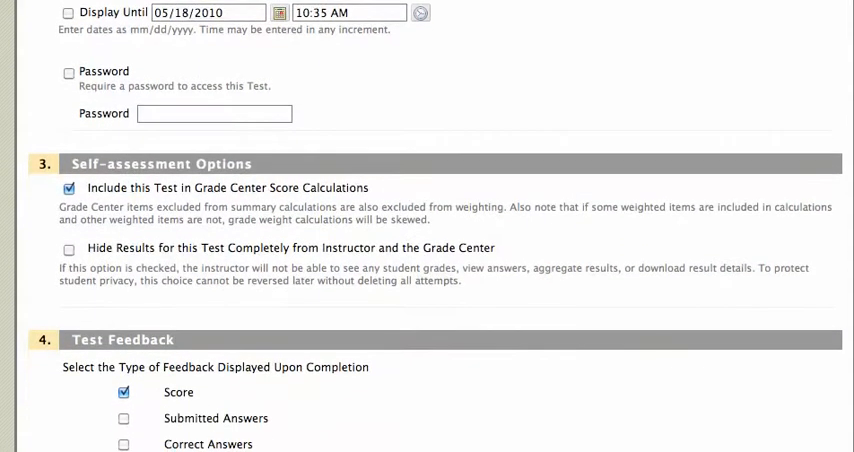
{"action": "mouse_move", "coordinate": [128, 176]}
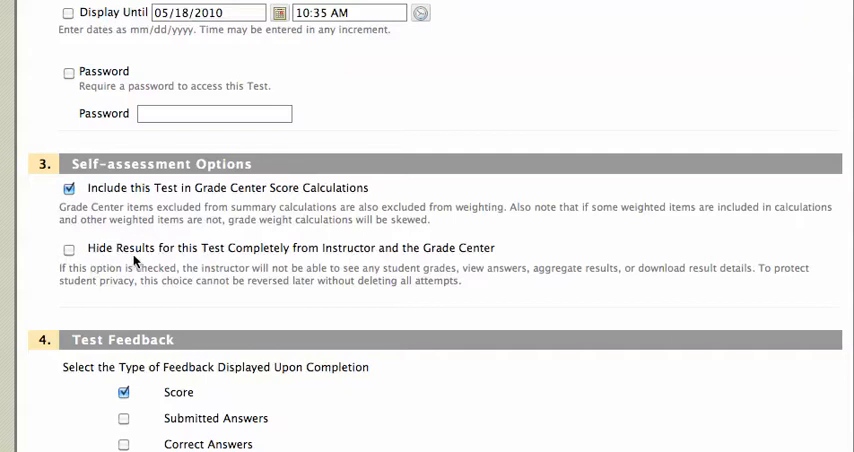
{"action": "mouse_move", "coordinate": [410, 226]}
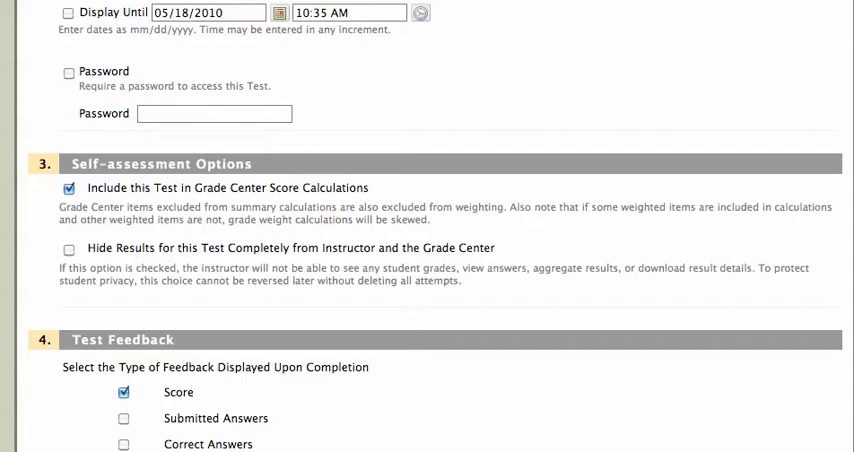
{"action": "scroll", "scroll_direction": "down", "scroll_amount": 3}
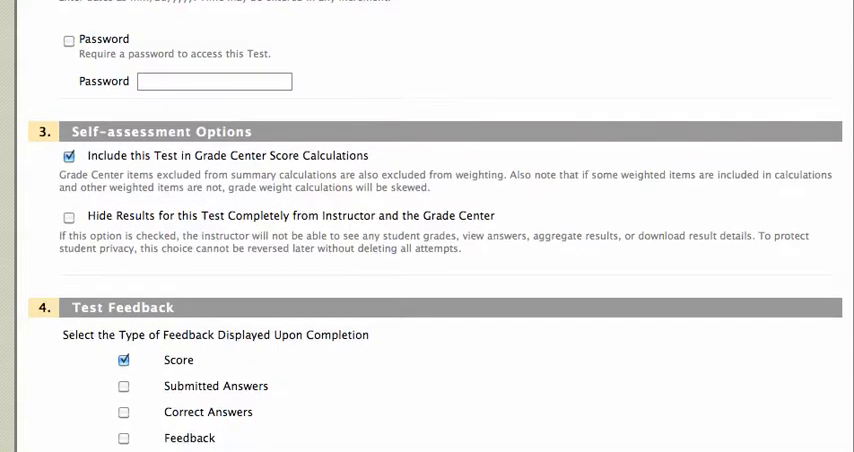
{"action": "scroll", "scroll_direction": "down", "scroll_amount": 3}
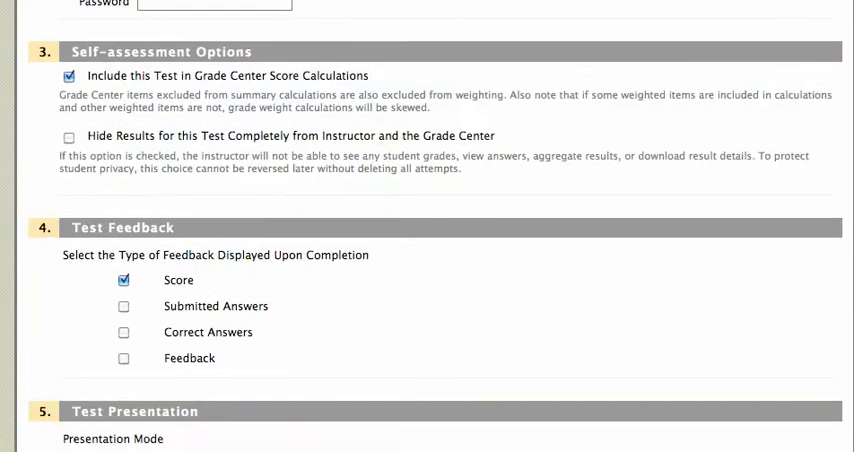
{"action": "scroll", "scroll_direction": "down", "scroll_amount": 3}
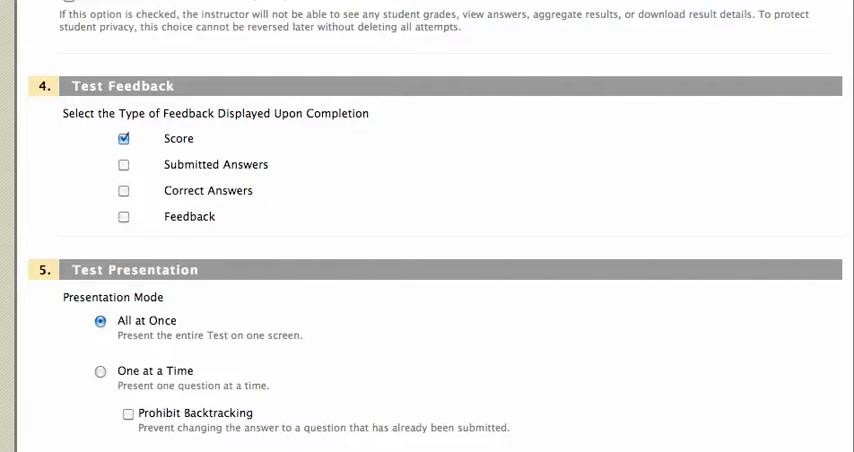
{"action": "scroll", "scroll_direction": "down", "scroll_amount": 3}
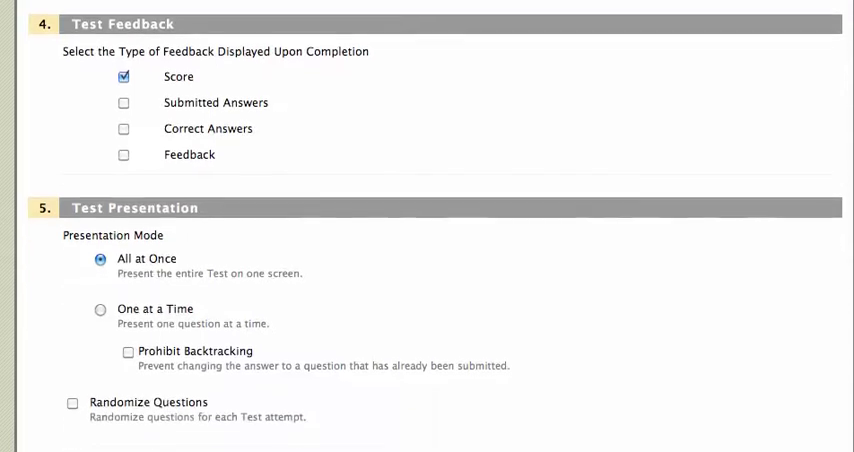
{"action": "scroll", "scroll_direction": "down", "scroll_amount": 3}
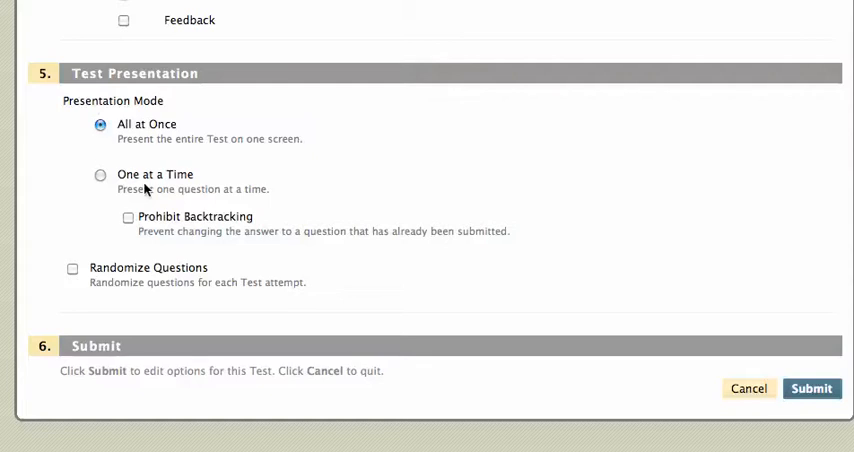
Turn on Randomize Questions and submit the test options
{"action": "left_click", "coordinate": [72, 268]}
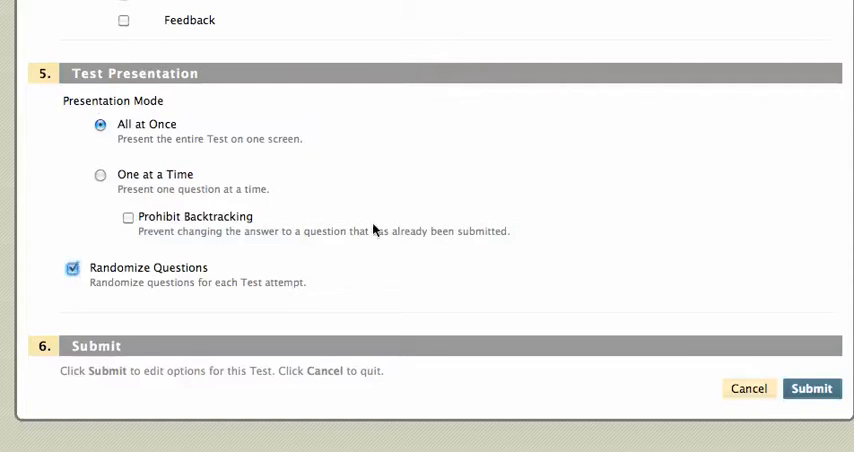
{"action": "mouse_move", "coordinate": [560, 224]}
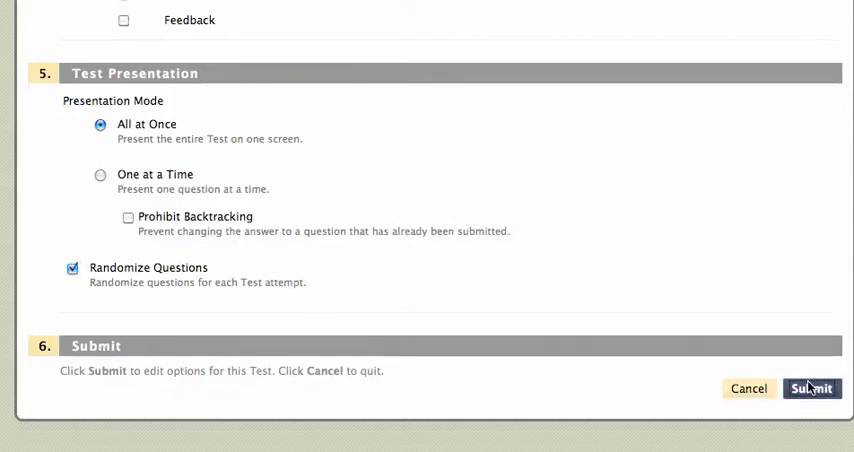
{"action": "left_click", "coordinate": [812, 388]}
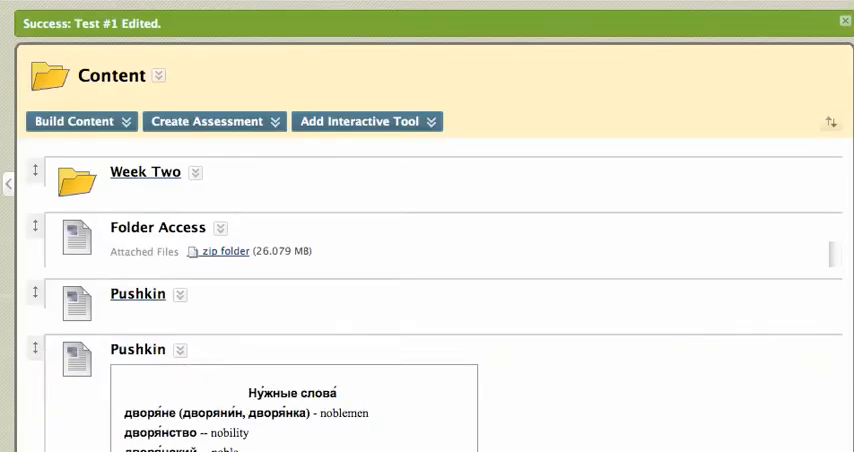
Drag Test #1 above Week Two to the top of the Content list
{"action": "scroll", "scroll_direction": "down", "scroll_amount": 3}
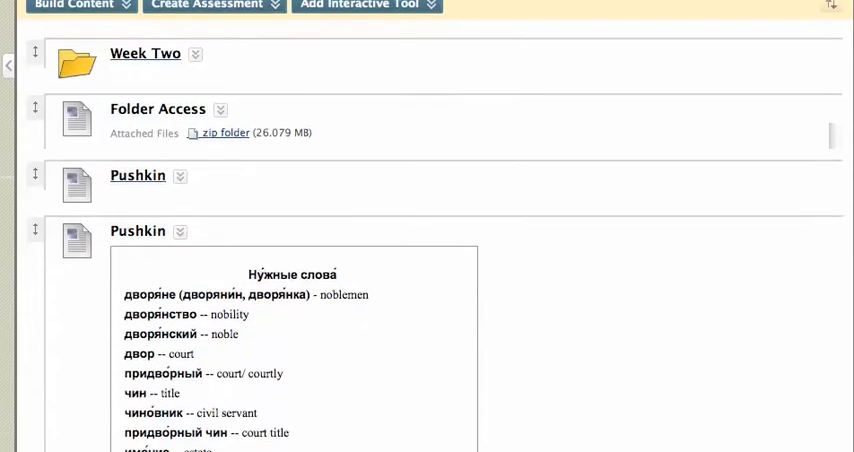
{"action": "scroll", "scroll_direction": "down", "scroll_amount": 3}
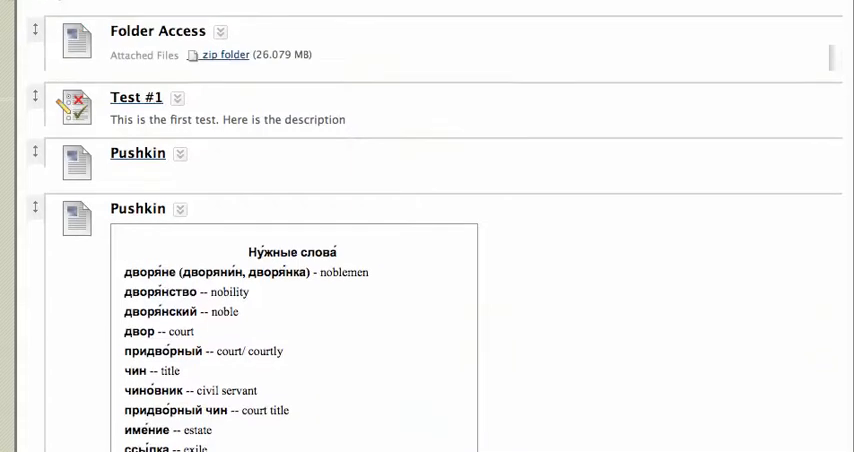
{"action": "scroll", "scroll_direction": "up", "scroll_amount": 3}
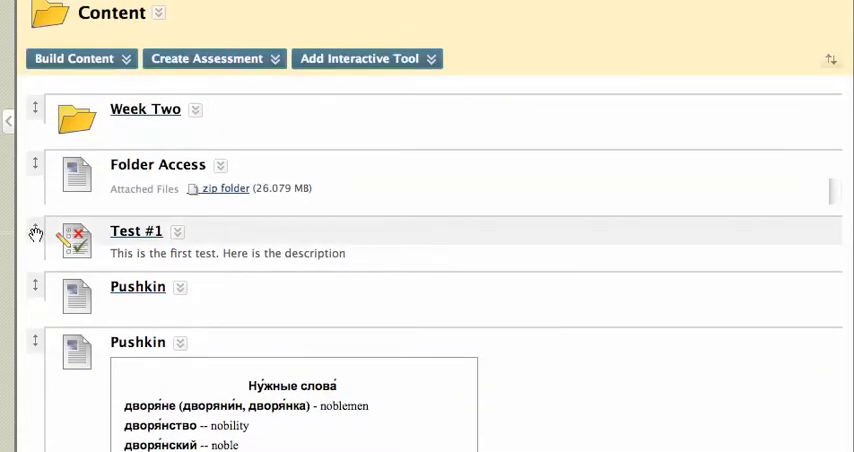
{"action": "left_click_drag", "start_coordinate": [36, 232], "coordinate": [36, 108]}
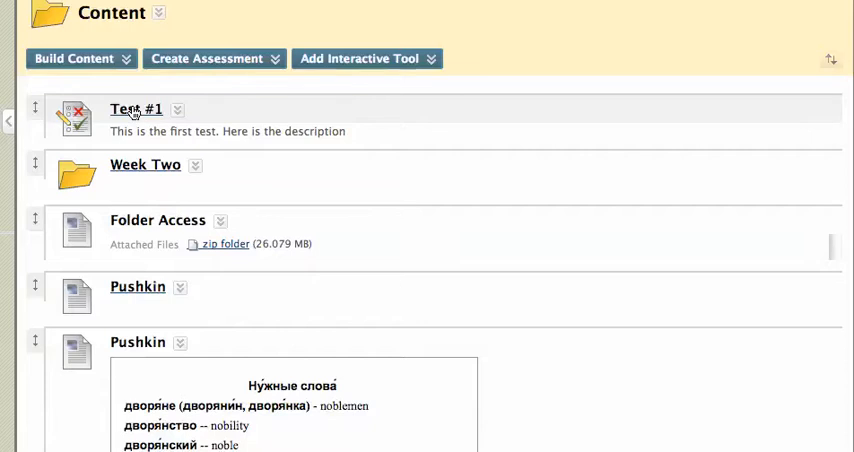
Open the Test #1 link and begin the test preview as a student
{"action": "left_click", "coordinate": [136, 108]}
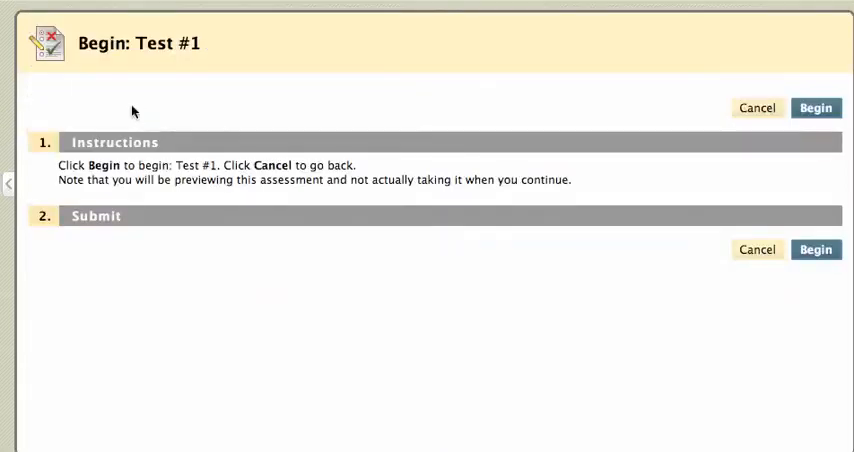
{"action": "mouse_move", "coordinate": [236, 204]}
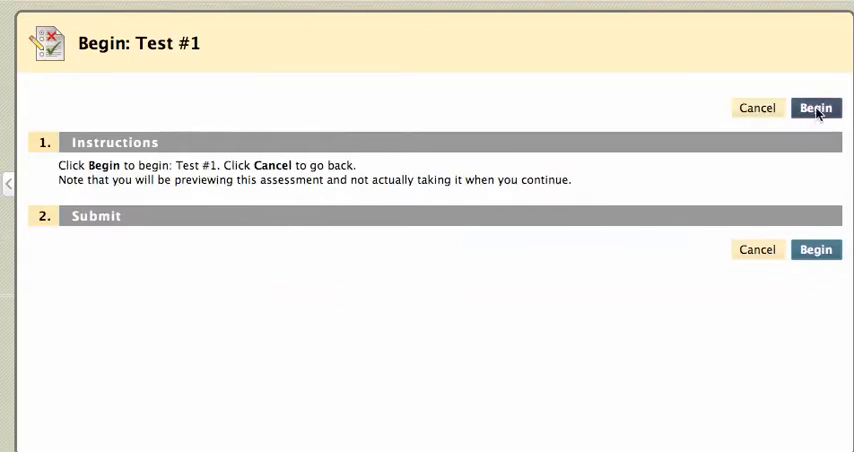
{"action": "mouse_move", "coordinate": [340, 350]}
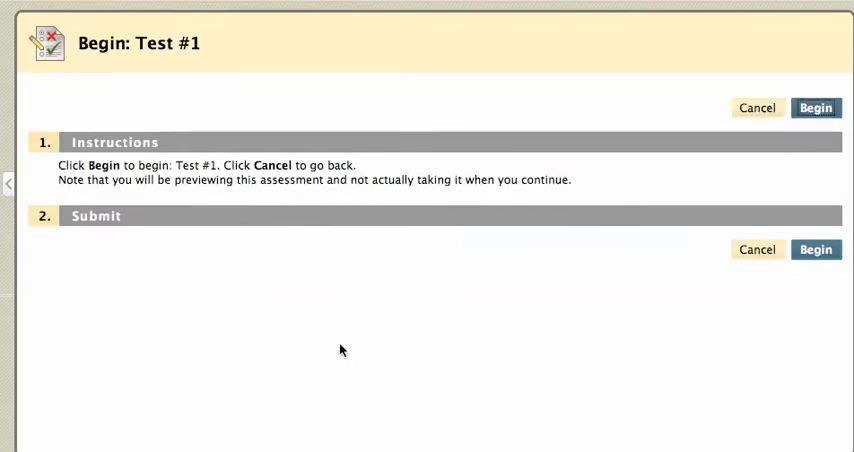
{"action": "left_click", "coordinate": [812, 108]}
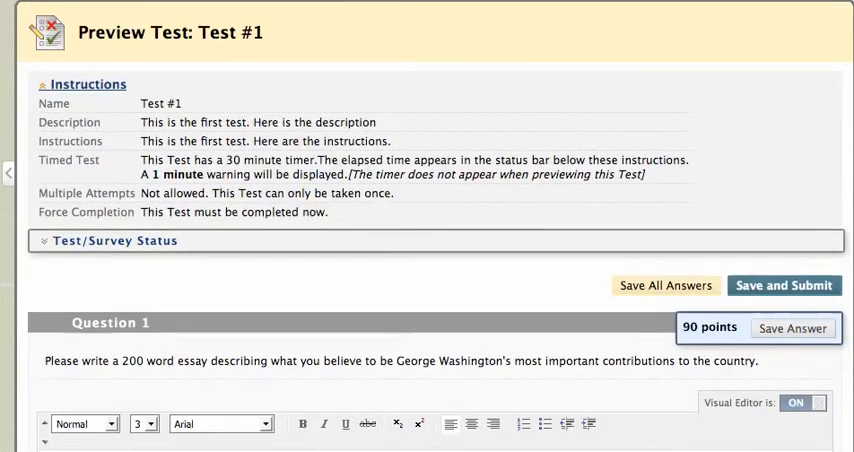
{"action": "scroll", "scroll_direction": "down", "scroll_amount": 3}
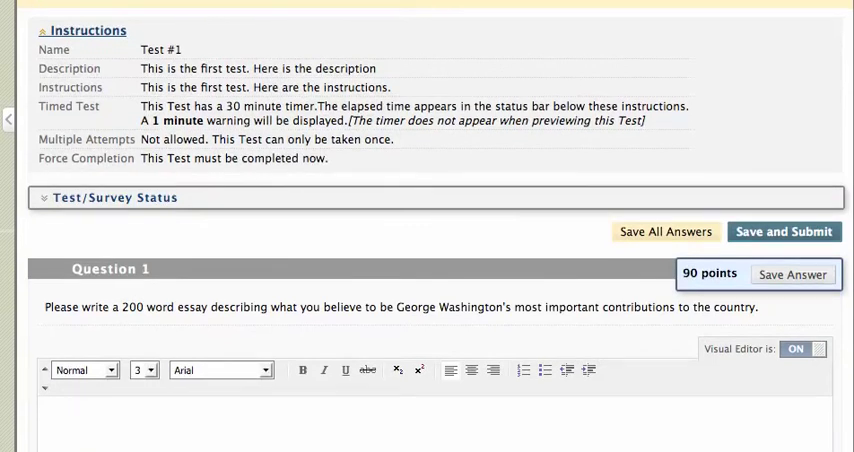
{"action": "scroll", "scroll_direction": "down", "scroll_amount": 3}
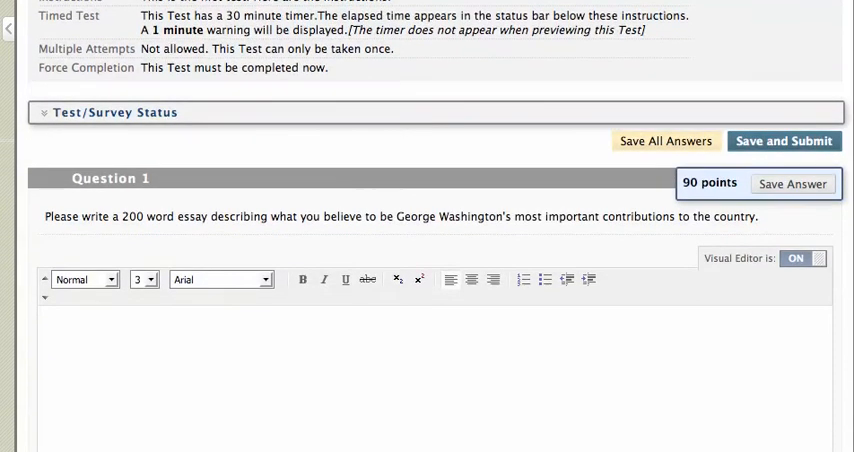